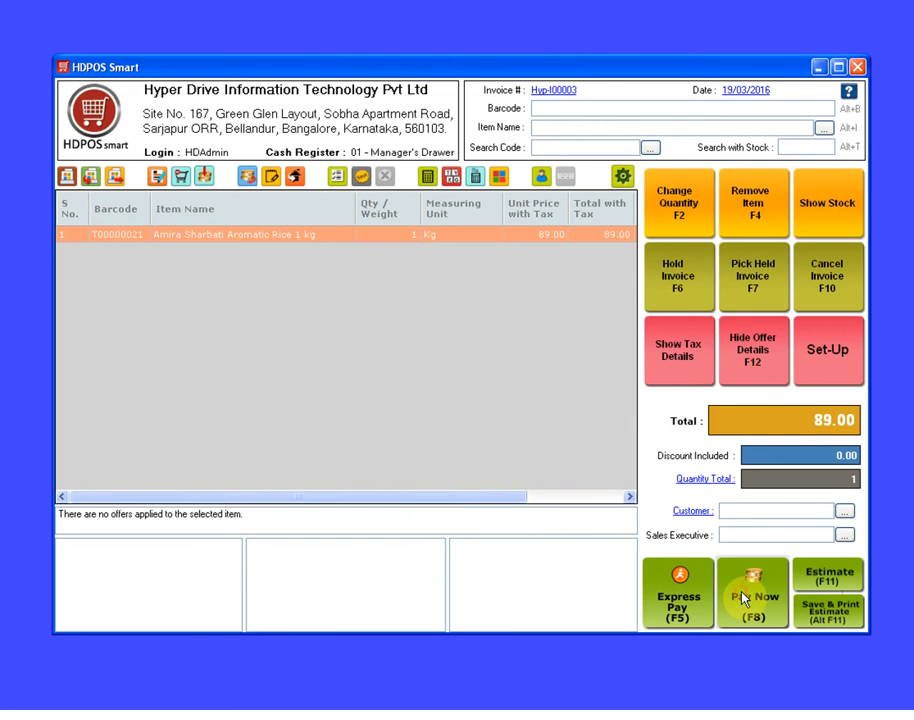
# - Check that Pay Now for the 89.00 invoice starts on Cash, then cancel
pyautogui.click(752, 592)
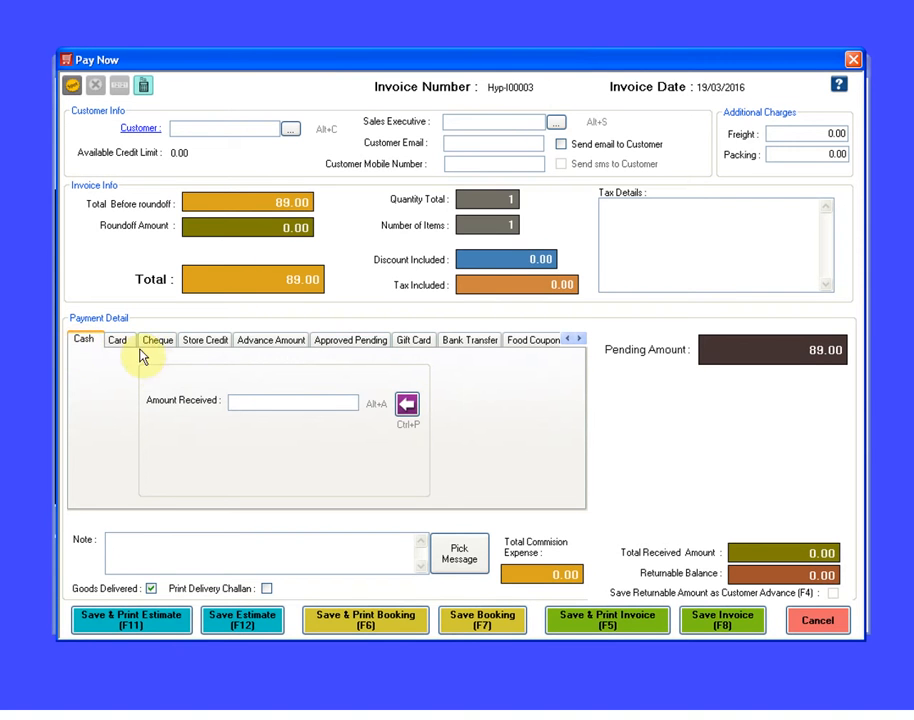
pyautogui.click(118, 340)
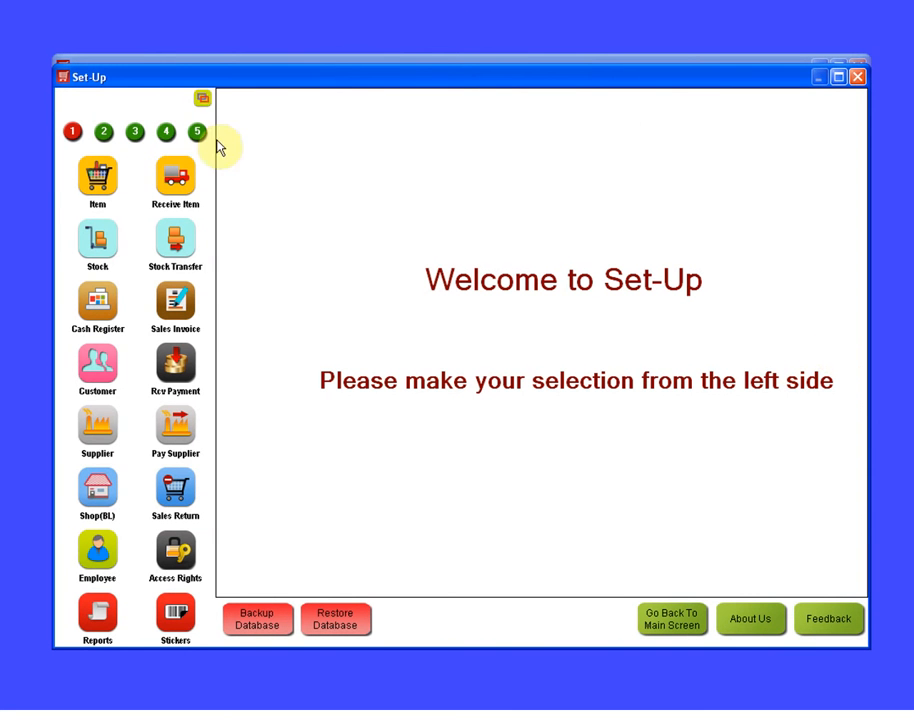
# - Reach Invoice Settings via Set-Up page 4, Settings, INVOICE
pyautogui.click(166, 132)
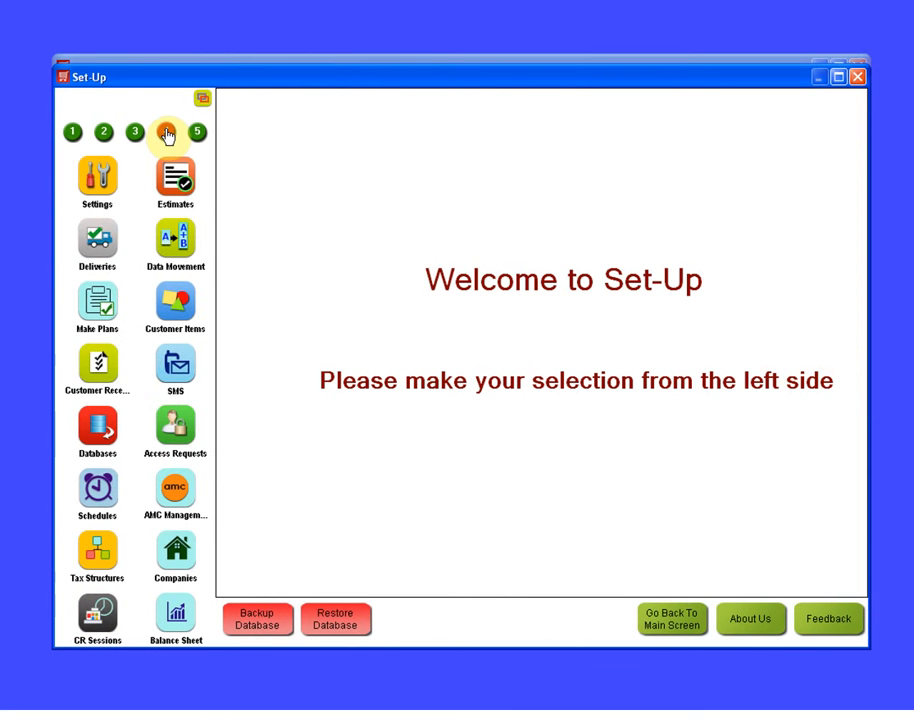
pyautogui.click(96, 180)
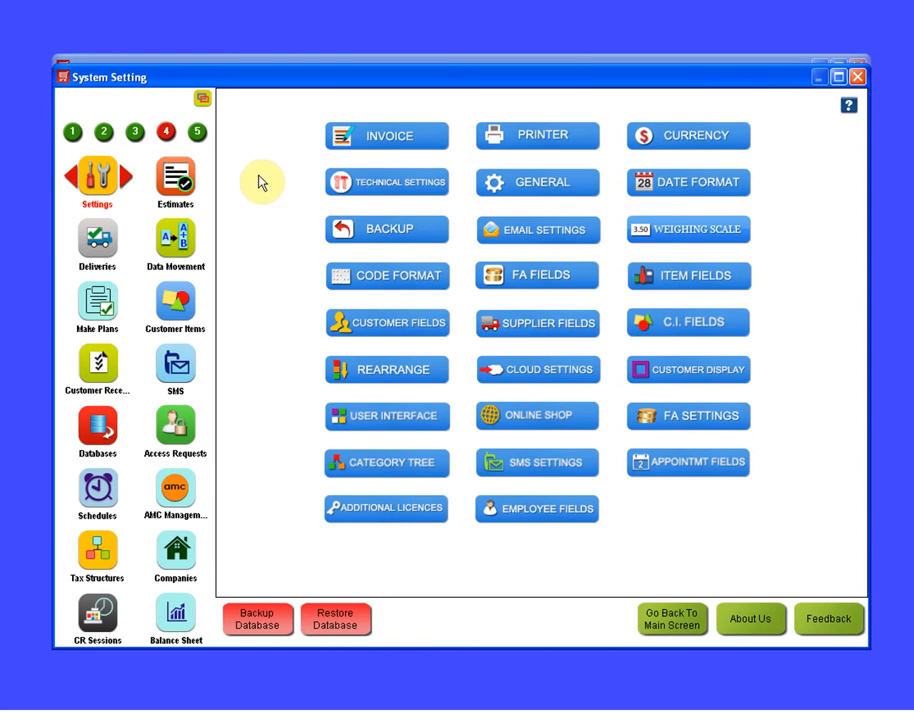
pyautogui.click(386, 136)
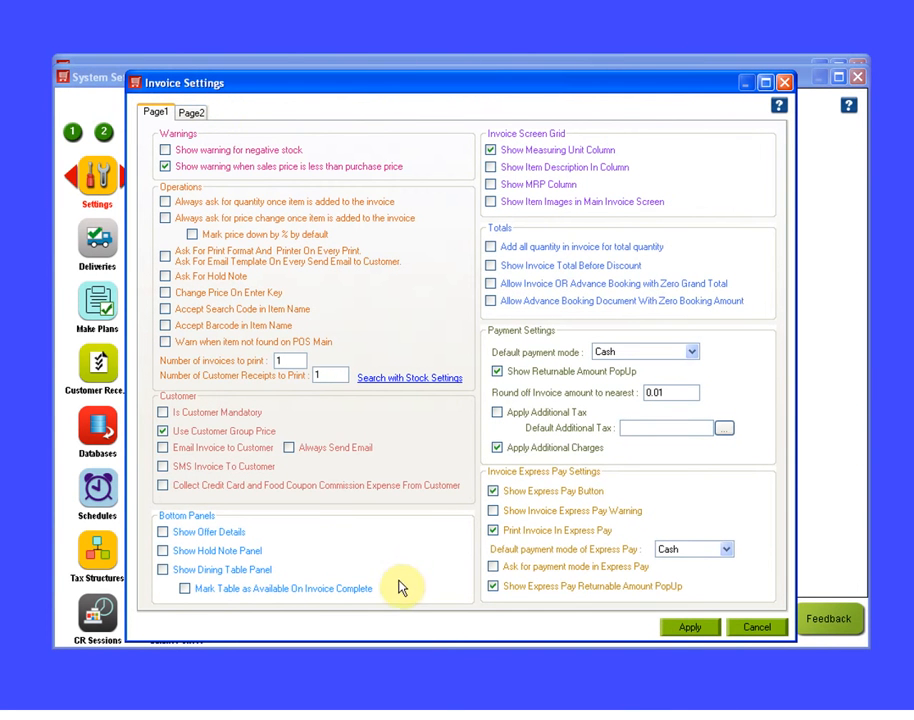
pyautogui.moveTo(556, 412)
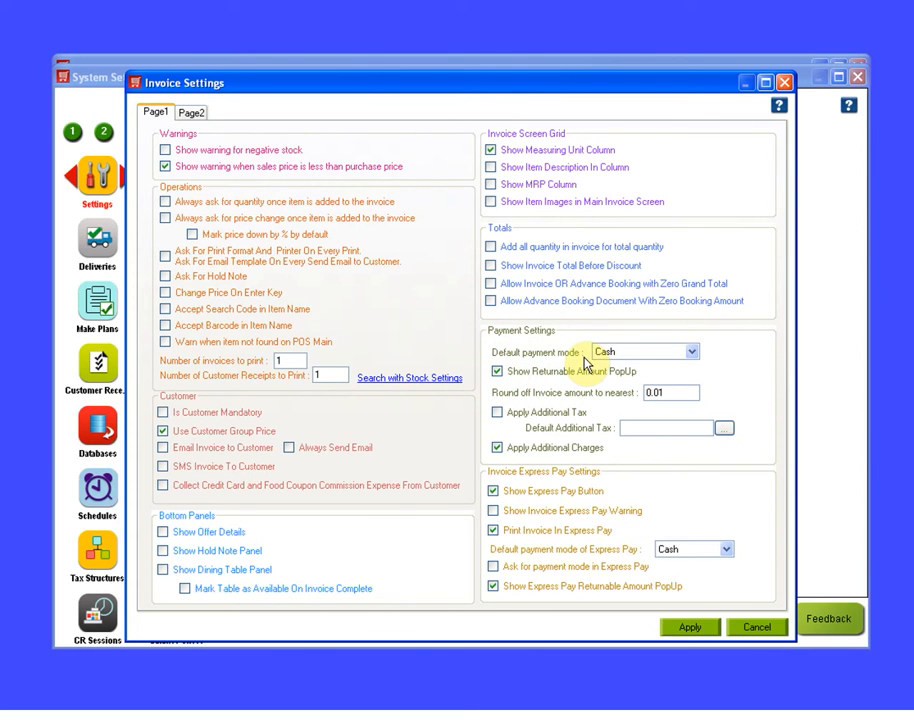
pyautogui.moveTo(620, 372)
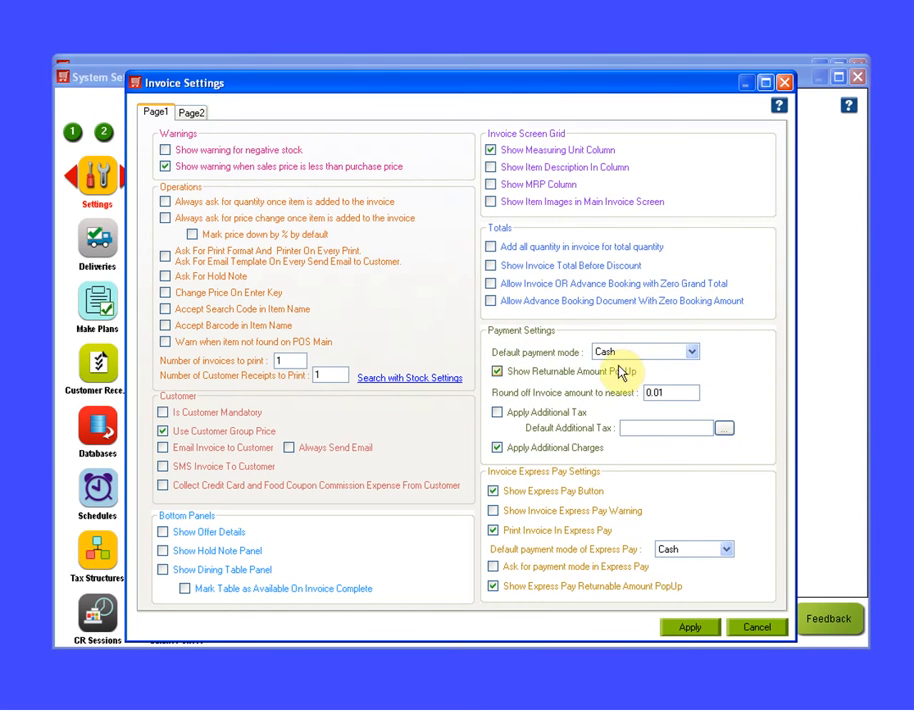
# - Change Default payment mode from Cash to Card and apply it
pyautogui.click(688, 352)
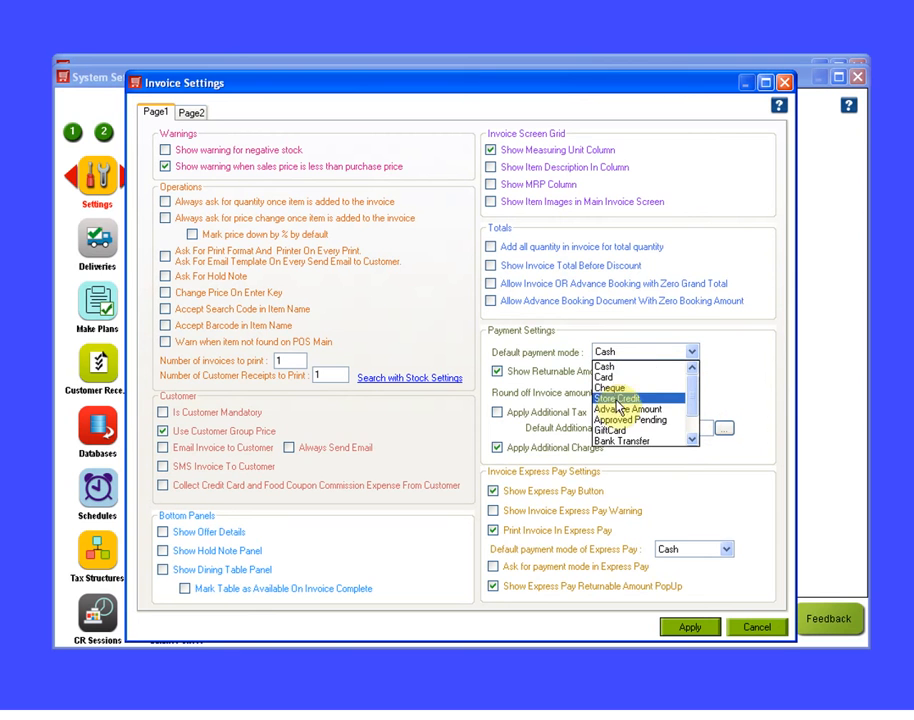
pyautogui.click(604, 366)
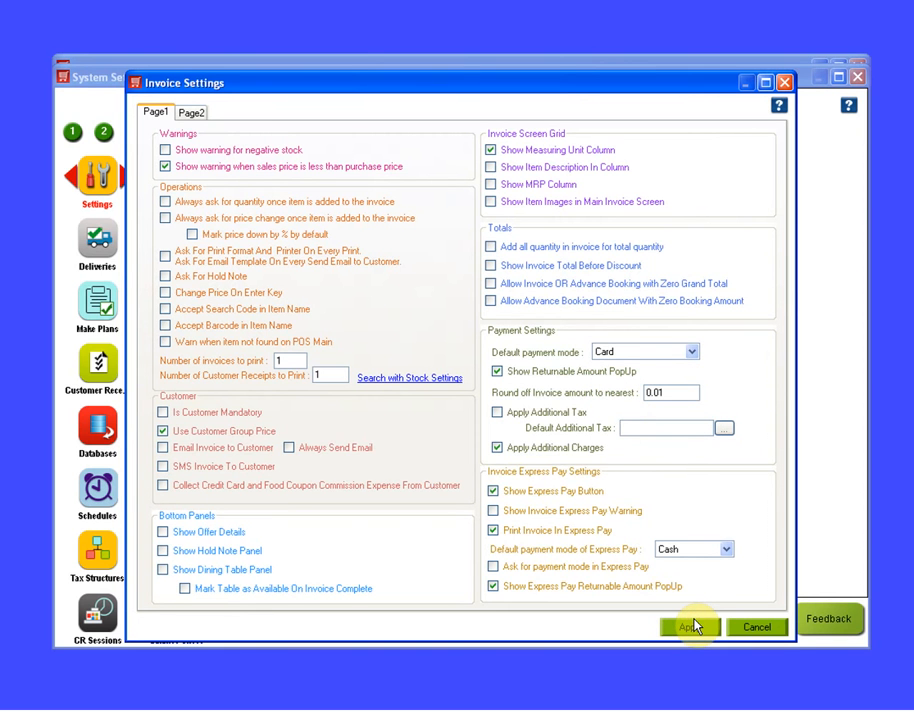
pyautogui.click(688, 628)
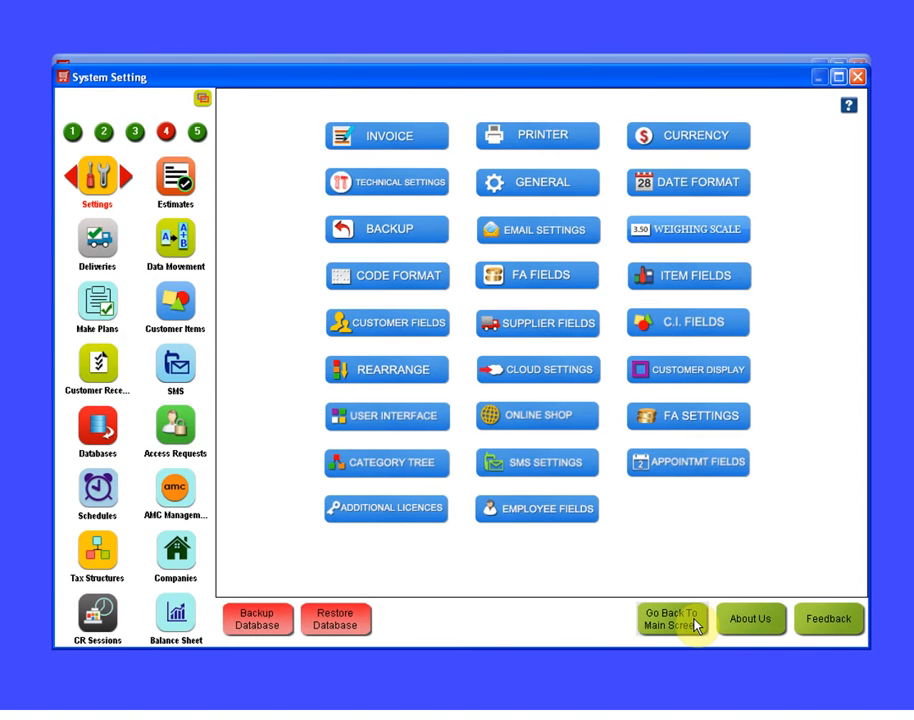
# - Return to billing and confirm Pay Now now opens on the Card tab
pyautogui.click(672, 618)
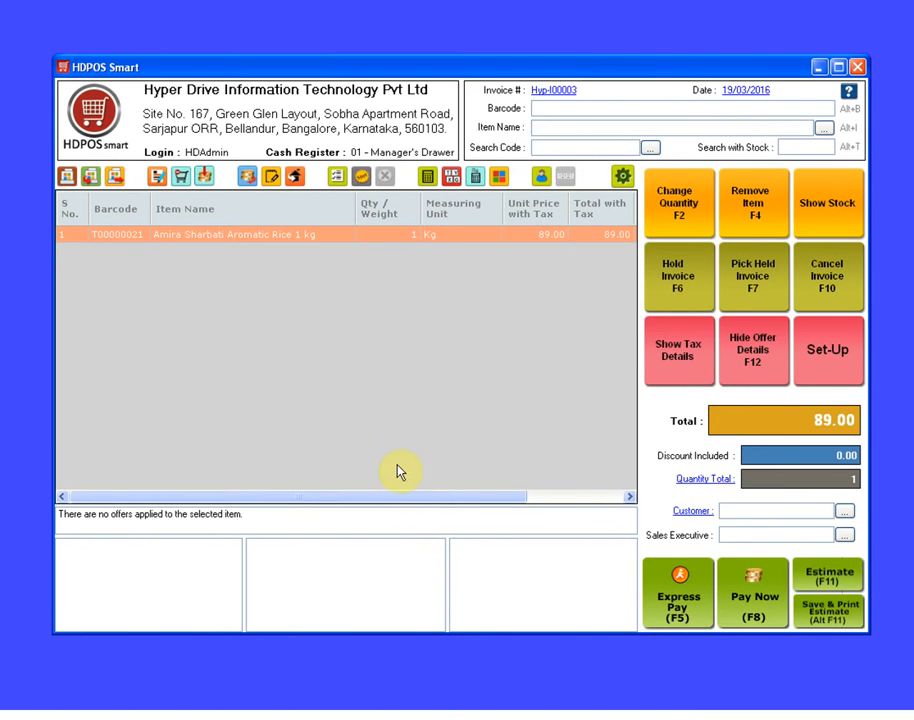
pyautogui.click(752, 592)
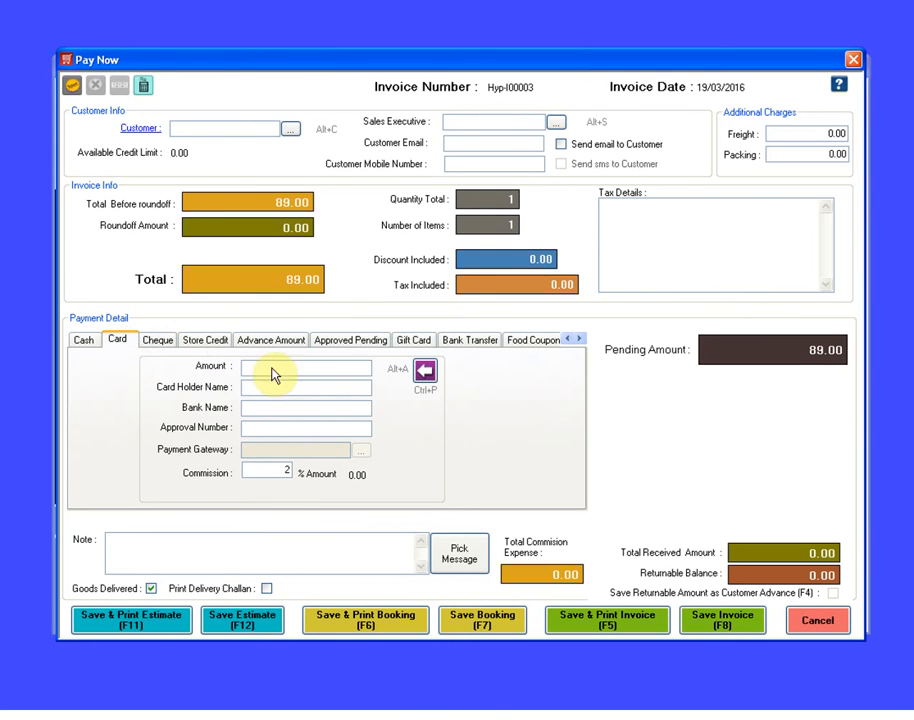
pyautogui.moveTo(344, 408)
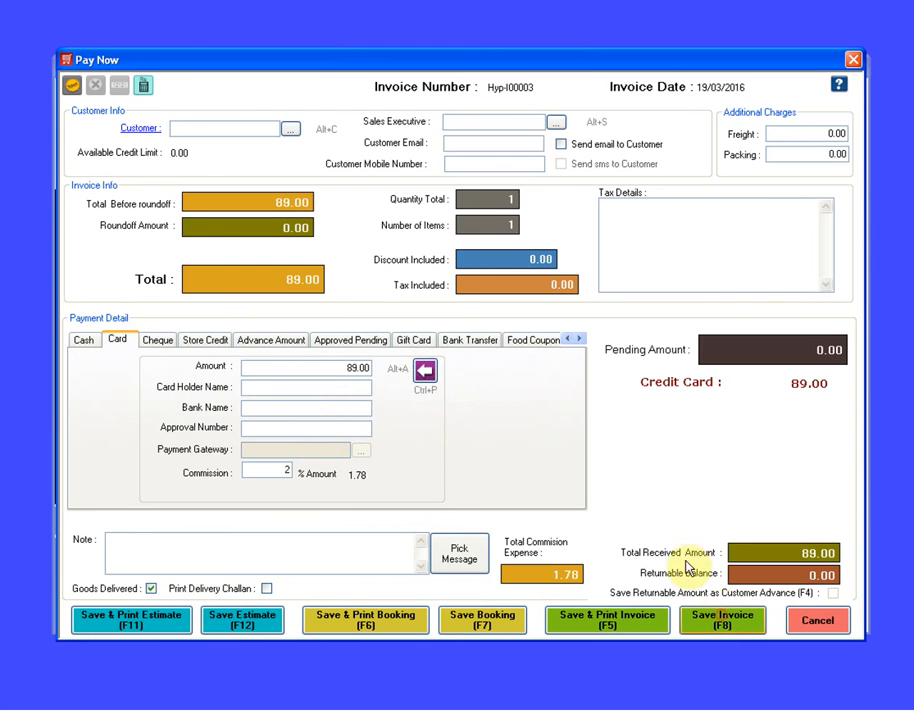
pyautogui.moveTo(506, 444)
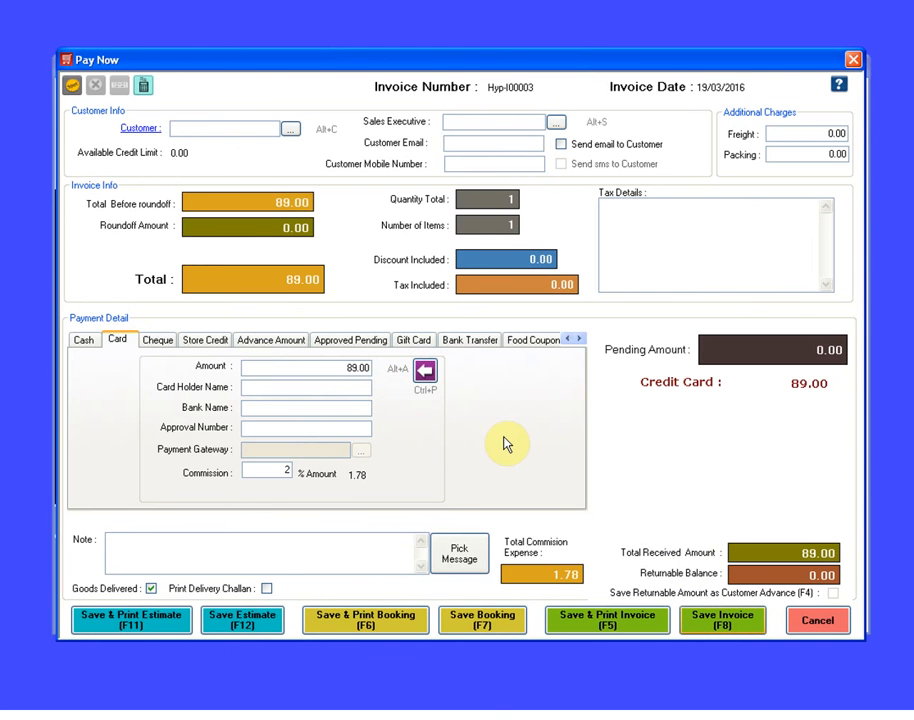